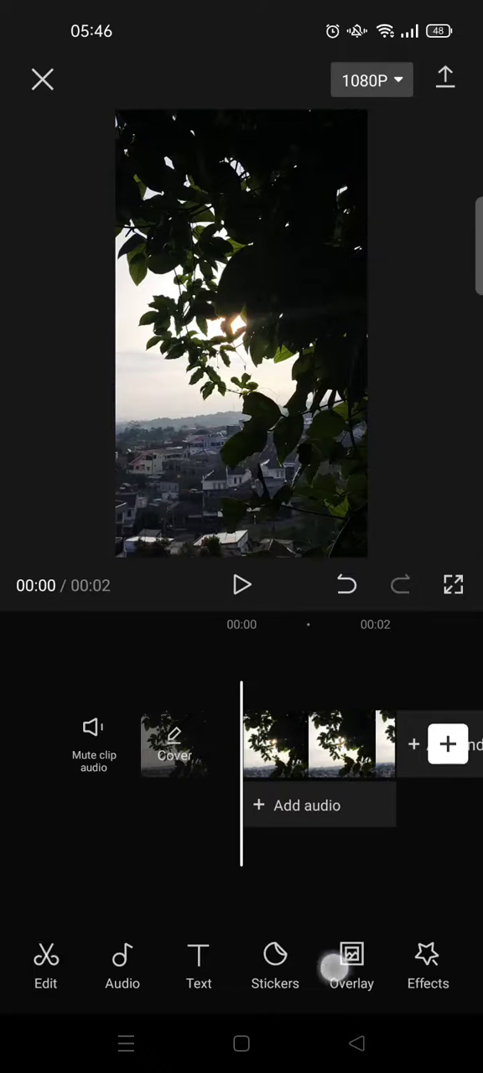
# - Scroll the bottom toolbar to Adjust and open the sunset clip's adjustment panel
pyautogui.hscroll(-3)
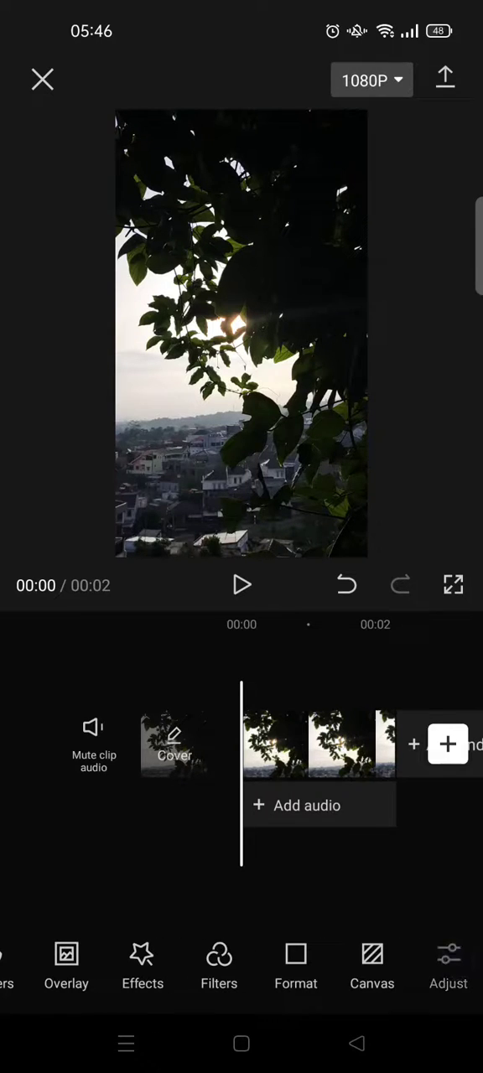
pyautogui.click(446, 957)
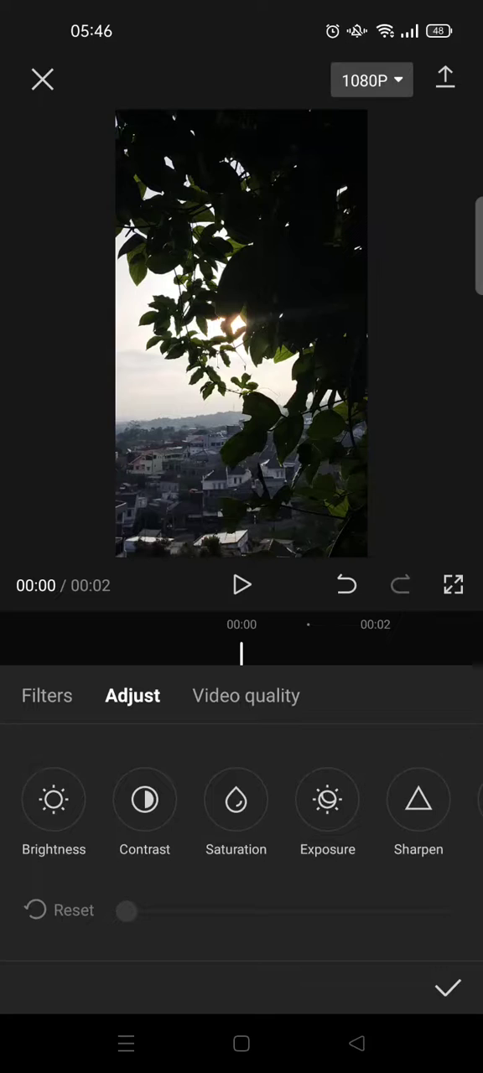
# - Lower the clip's brightness to about -9 and raise its contrast to about 24
pyautogui.click(55, 800)
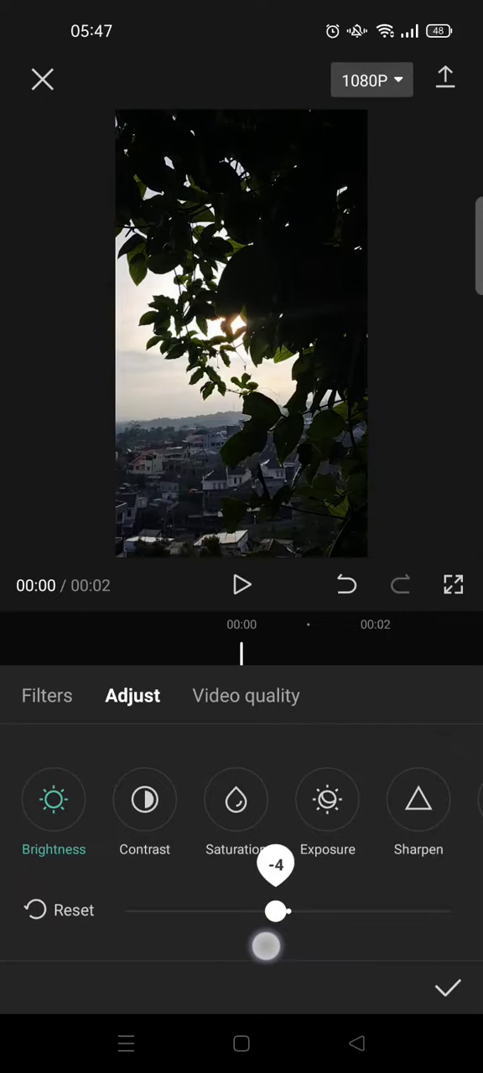
pyautogui.moveTo(277, 912); pyautogui.dragTo(258, 911)
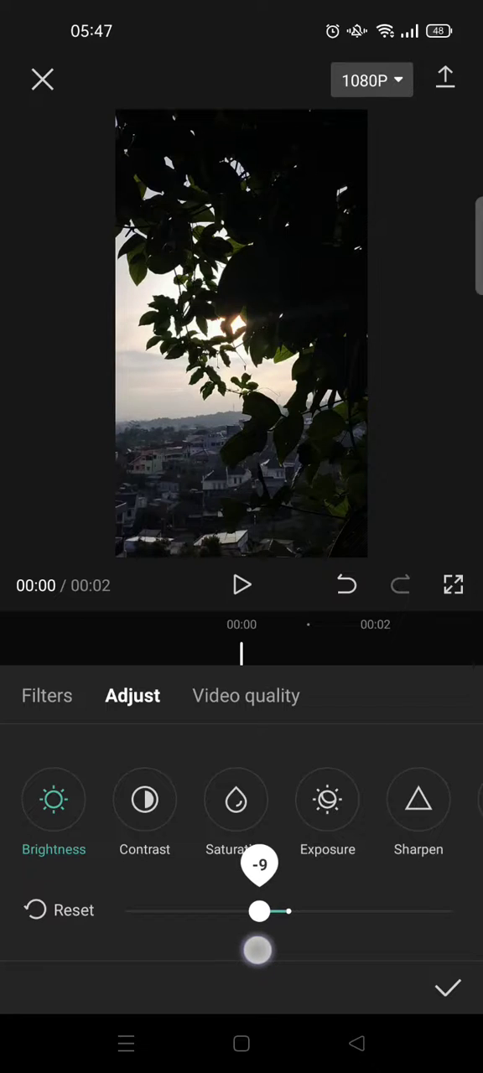
pyautogui.click(144, 800)
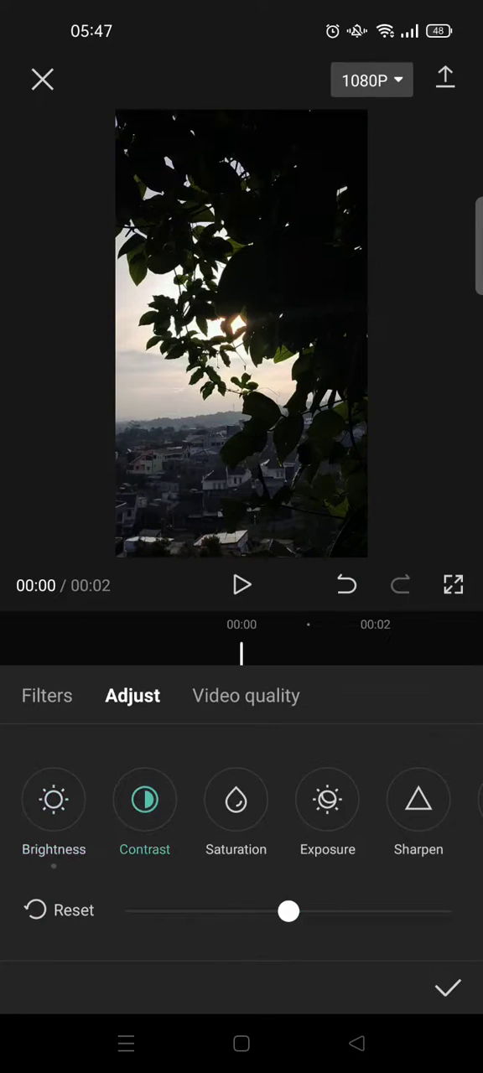
pyautogui.moveTo(288, 911); pyautogui.dragTo(302, 915)
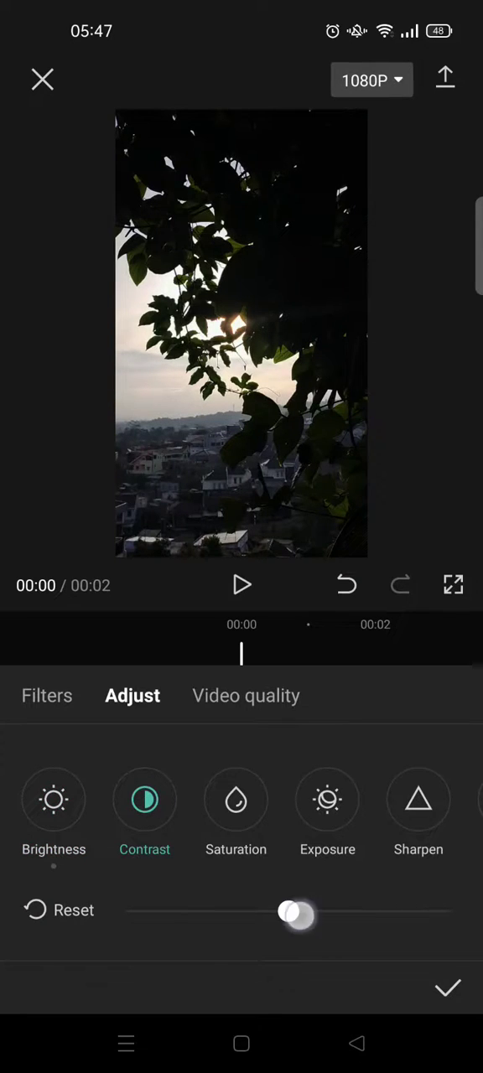
pyautogui.moveTo(298, 914); pyautogui.dragTo(364, 914)
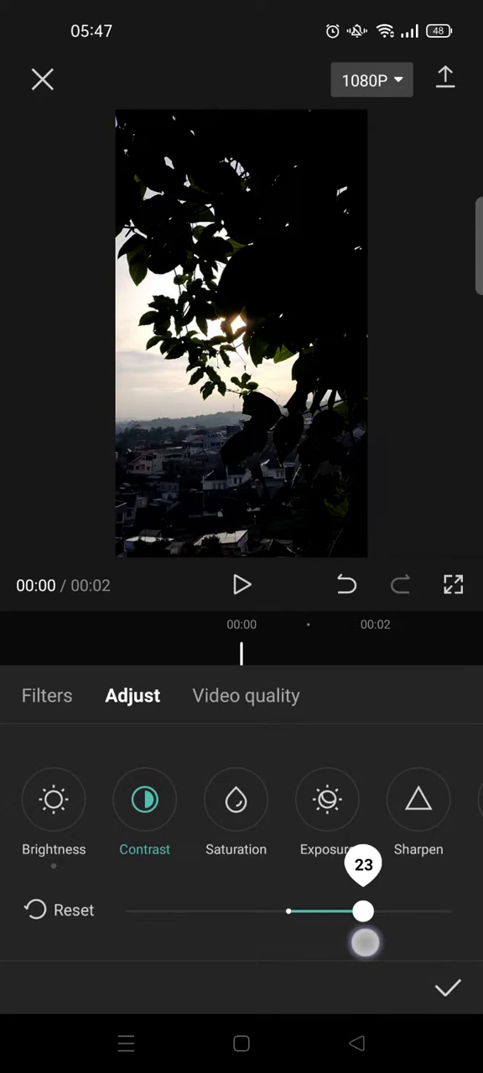
pyautogui.moveTo(362, 912); pyautogui.dragTo(366, 912)
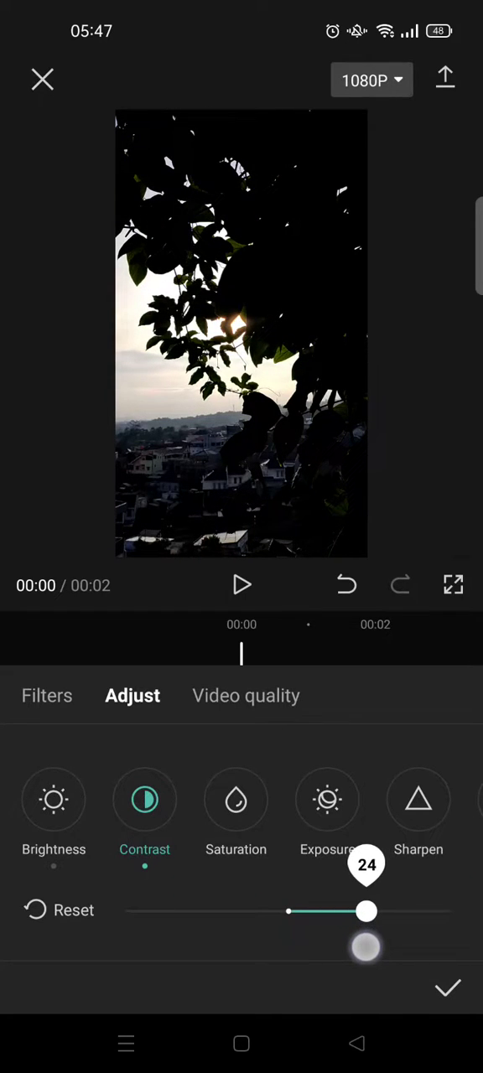
pyautogui.moveTo(366, 912); pyautogui.dragTo(371, 911)
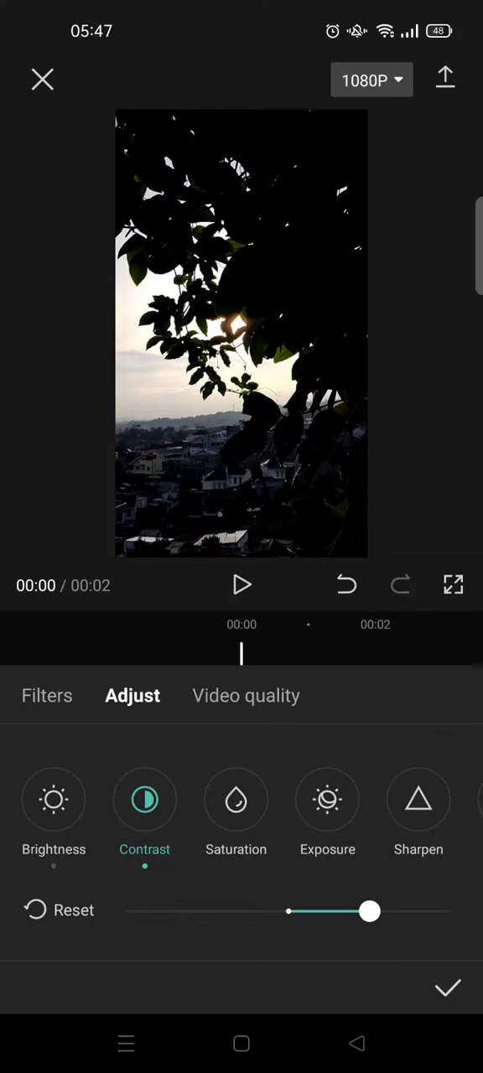
# - Boost saturation slightly above zero and adjust the clip's exposure
pyautogui.click(236, 800)
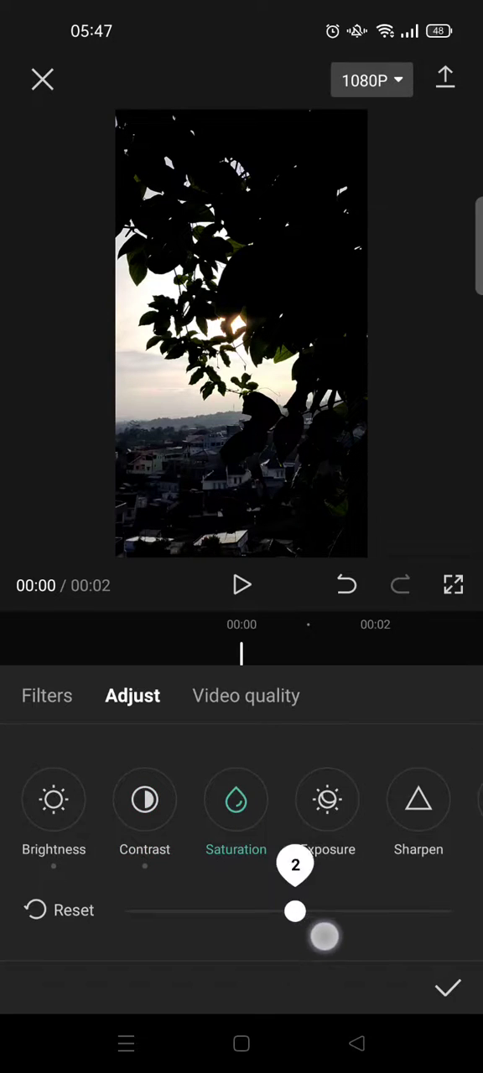
pyautogui.moveTo(294, 912); pyautogui.dragTo(382, 912)
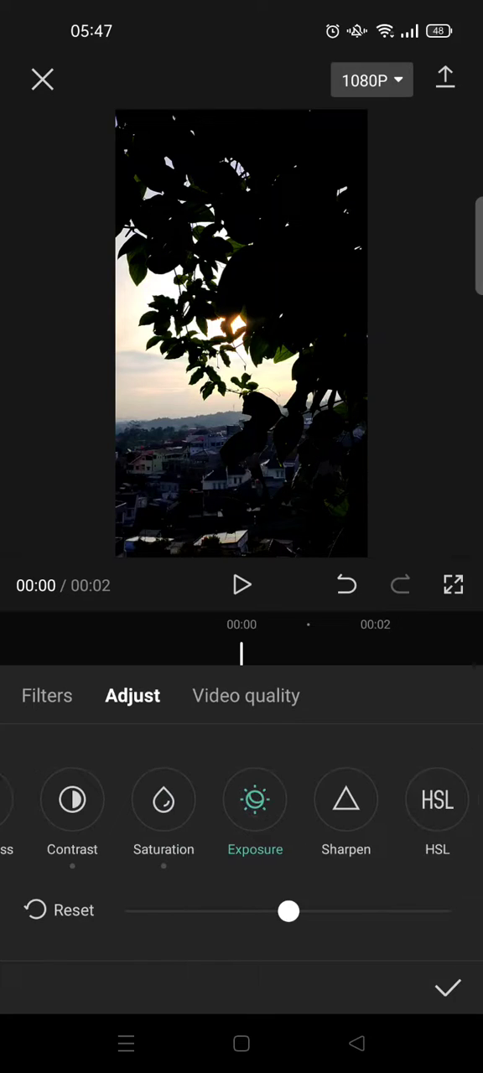
pyautogui.moveTo(289, 911); pyautogui.dragTo(256, 912)
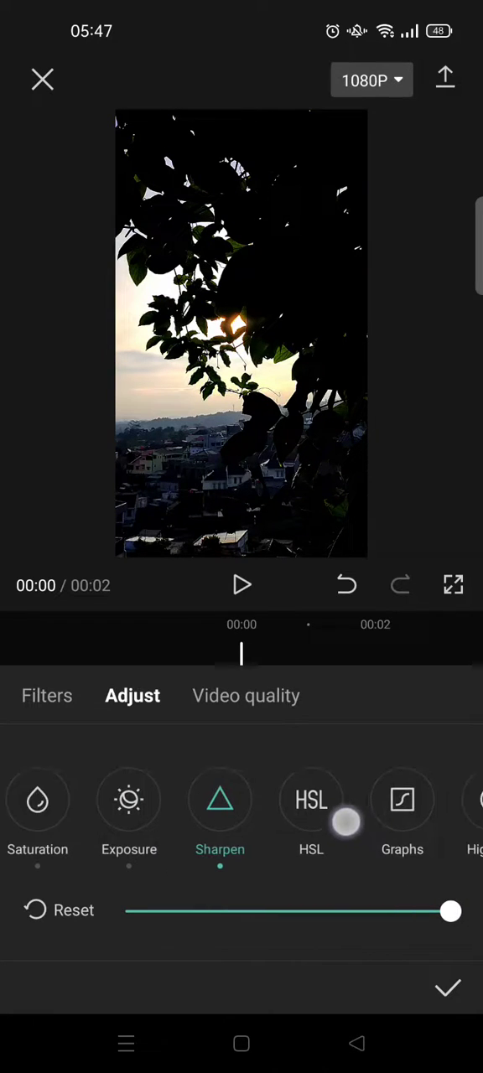
# - Pull highlights to about -10, adjust shadows, and set temperature to about 7
pyautogui.hscroll(-3)
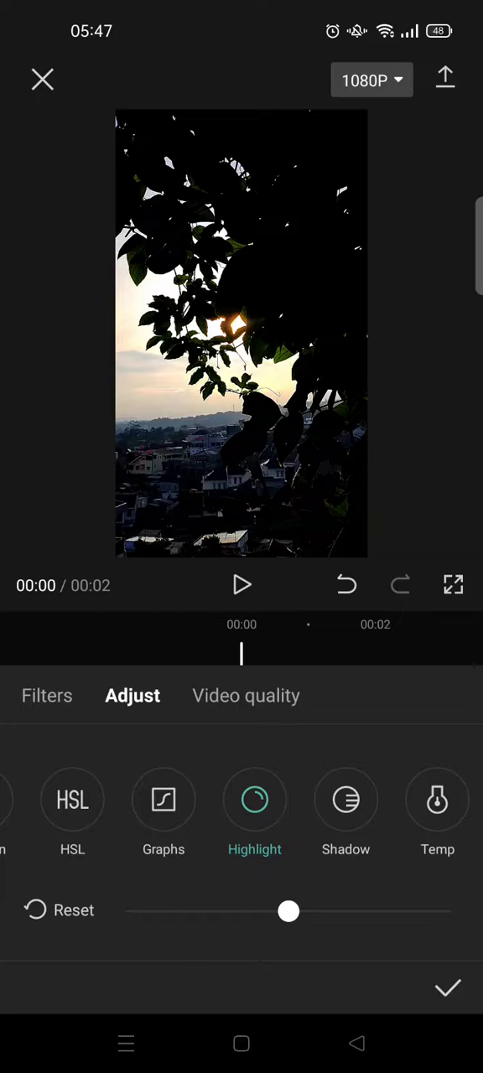
pyautogui.moveTo(288, 912); pyautogui.dragTo(256, 912)
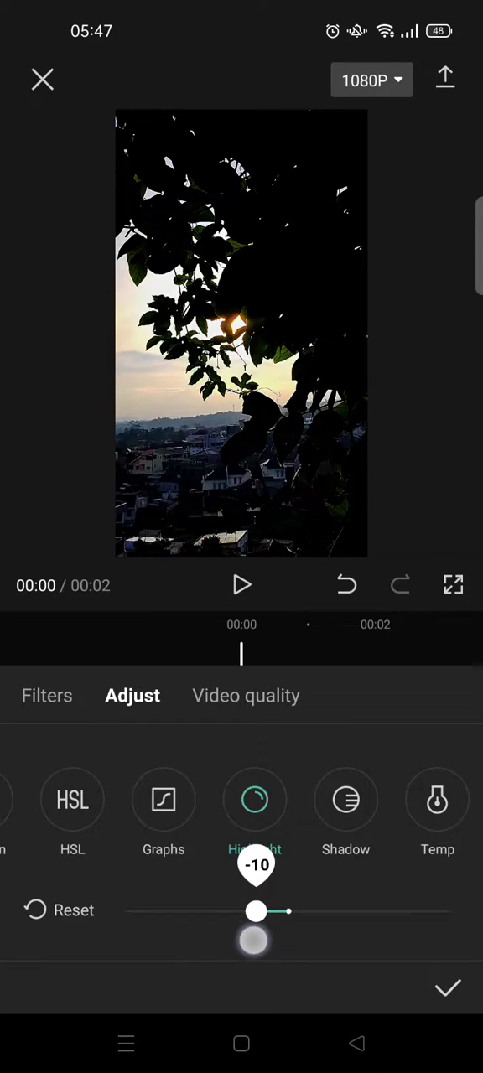
pyautogui.moveTo(257, 911); pyautogui.dragTo(241, 912)
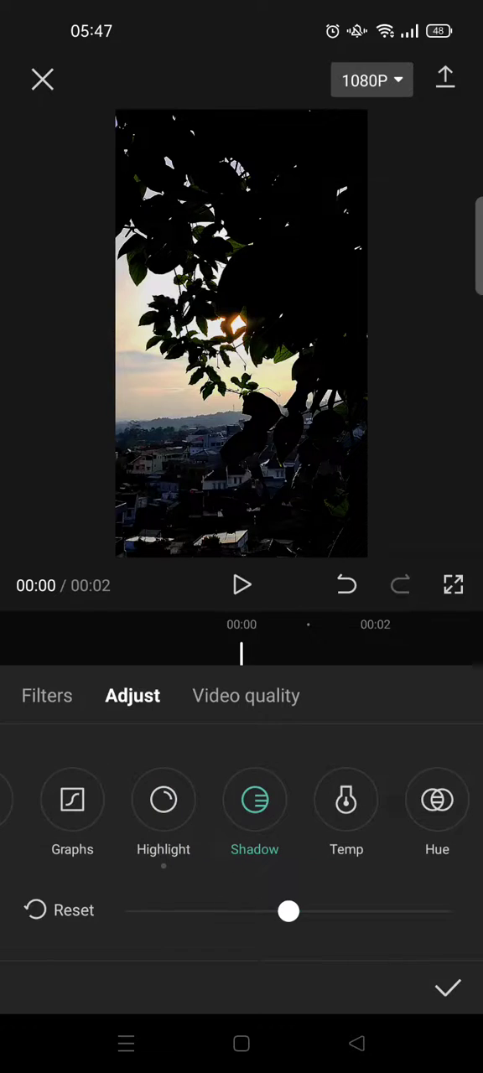
pyautogui.moveTo(288, 911); pyautogui.dragTo(325, 911)
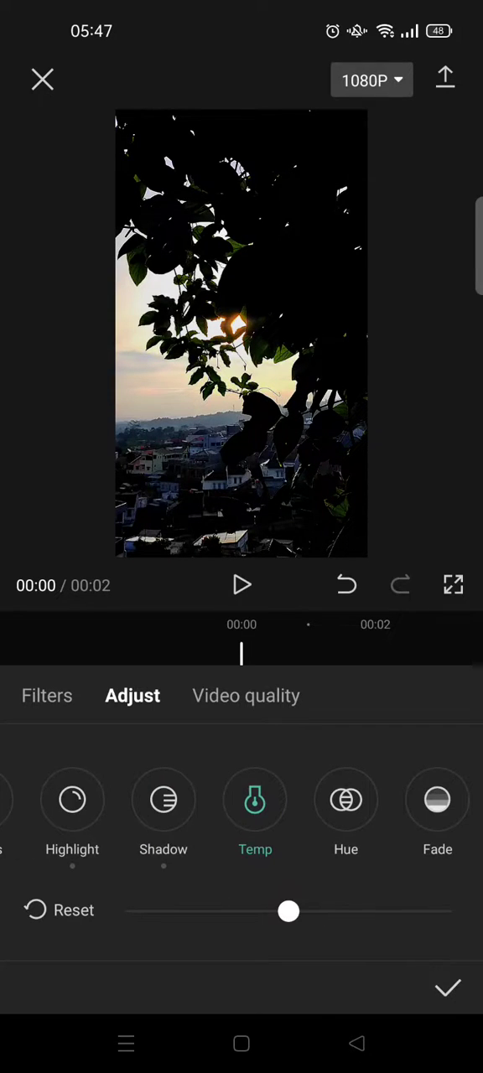
pyautogui.moveTo(289, 912); pyautogui.dragTo(324, 911)
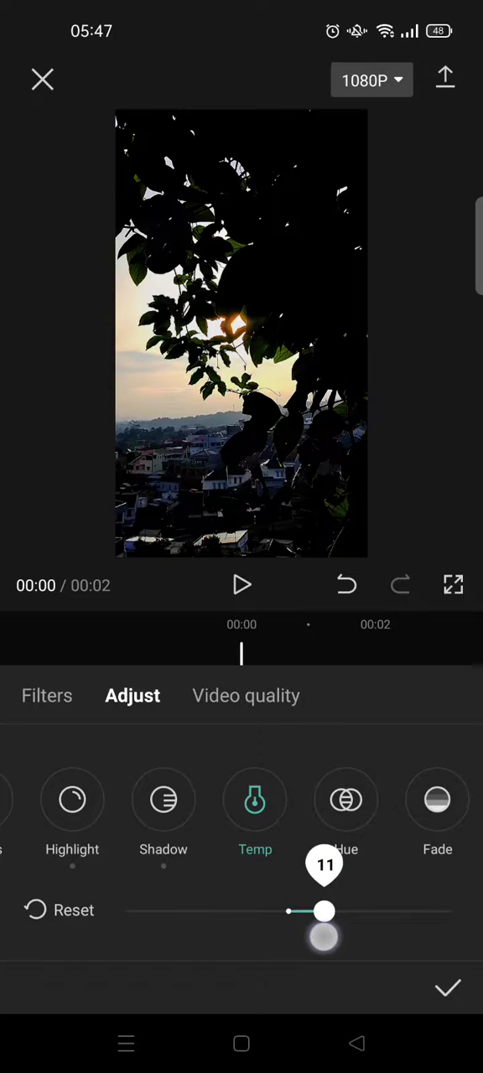
pyautogui.moveTo(326, 912); pyautogui.dragTo(315, 911)
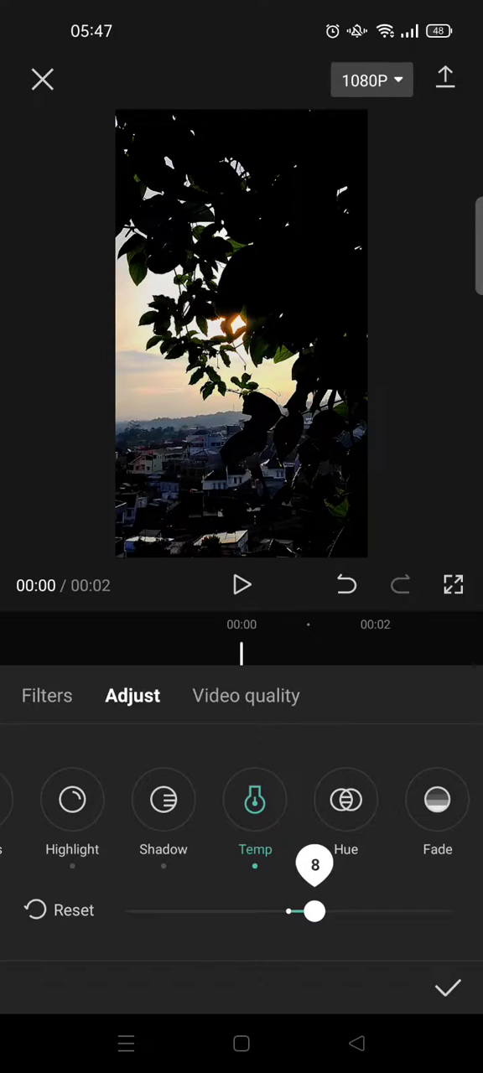
pyautogui.moveTo(315, 912); pyautogui.dragTo(310, 912)
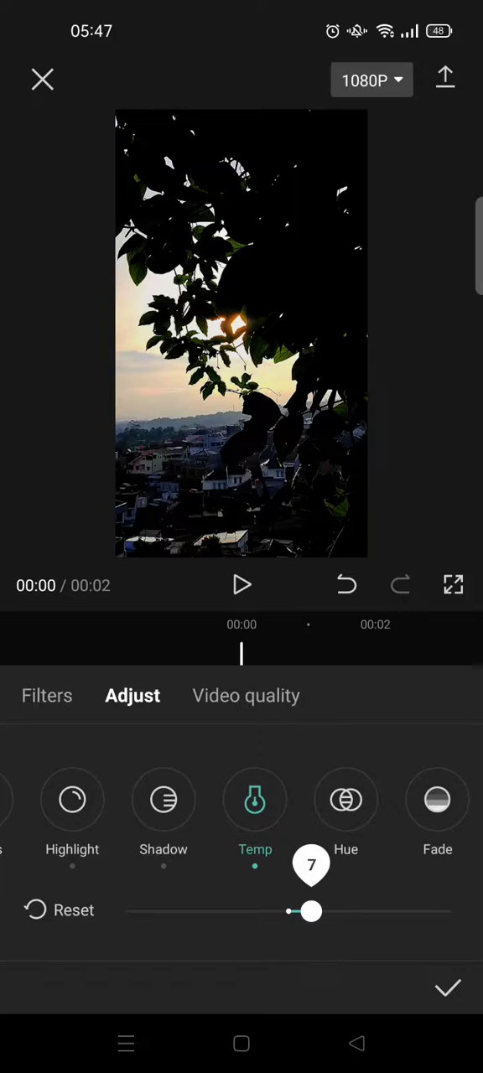
# - Apply the grading as the Adjust1 layer and play the graded clip through
pyautogui.click(451, 990)
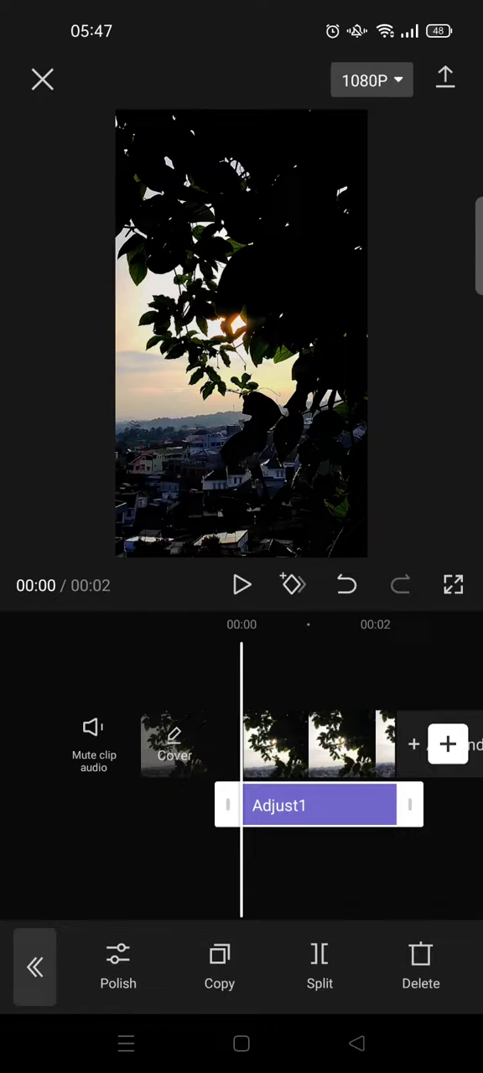
pyautogui.click(242, 586)
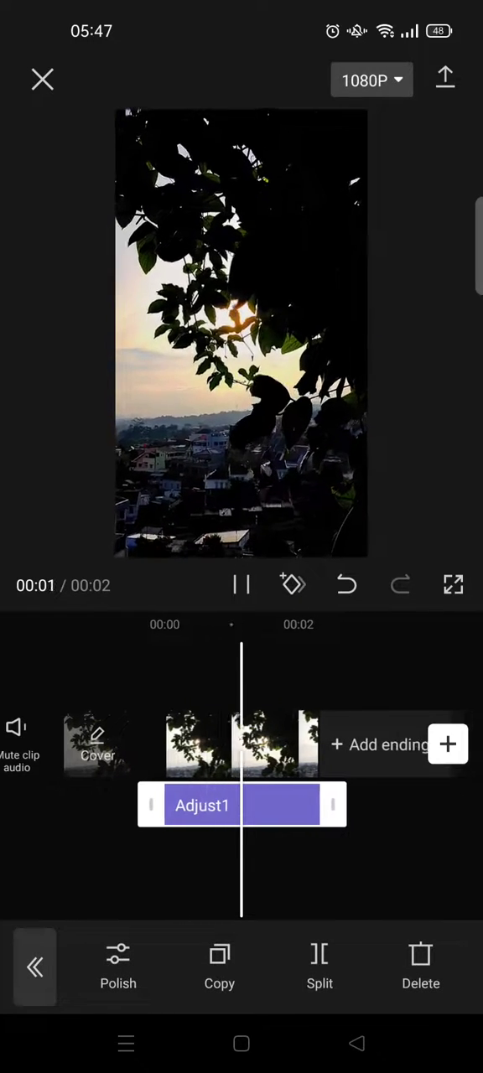
pyautogui.click(242, 586)
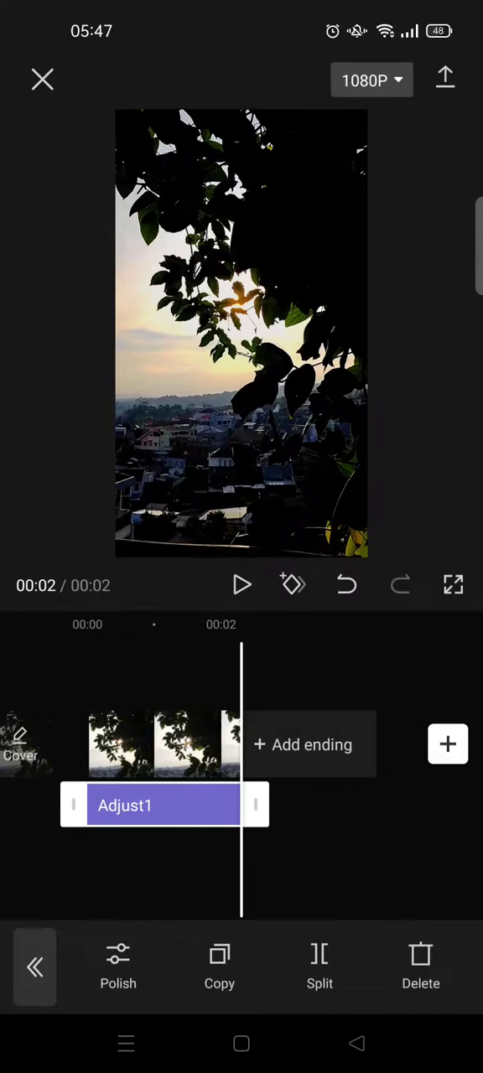